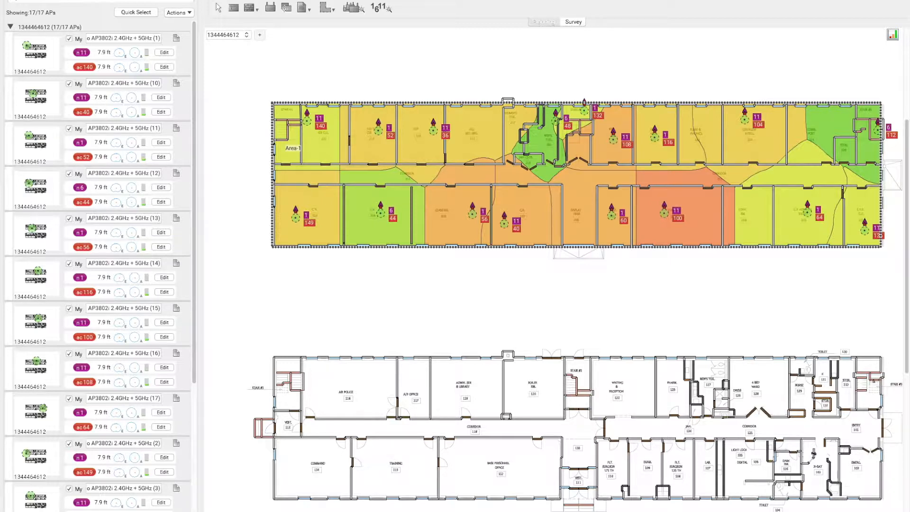
{"action": "mouse_move", "coordinate": [429, 91]}
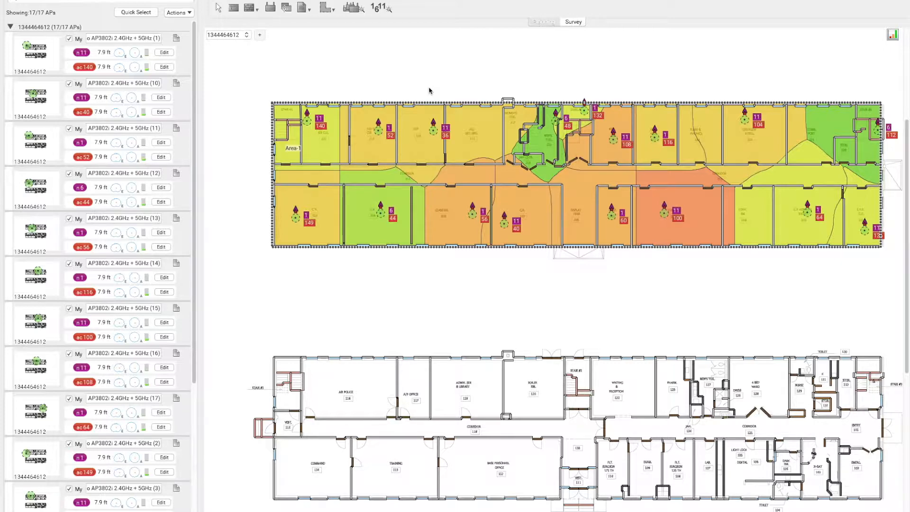
{"action": "mouse_move", "coordinate": [807, 143]}
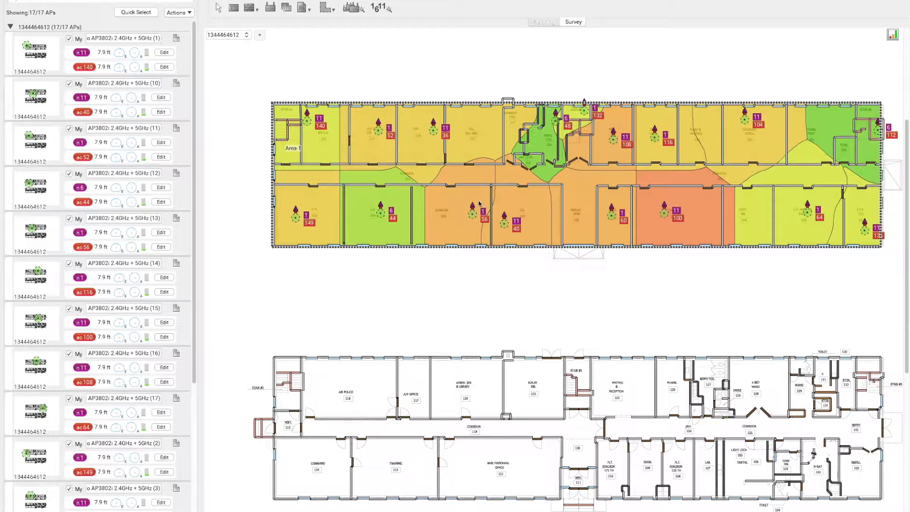
{"action": "mouse_move", "coordinate": [455, 220]}
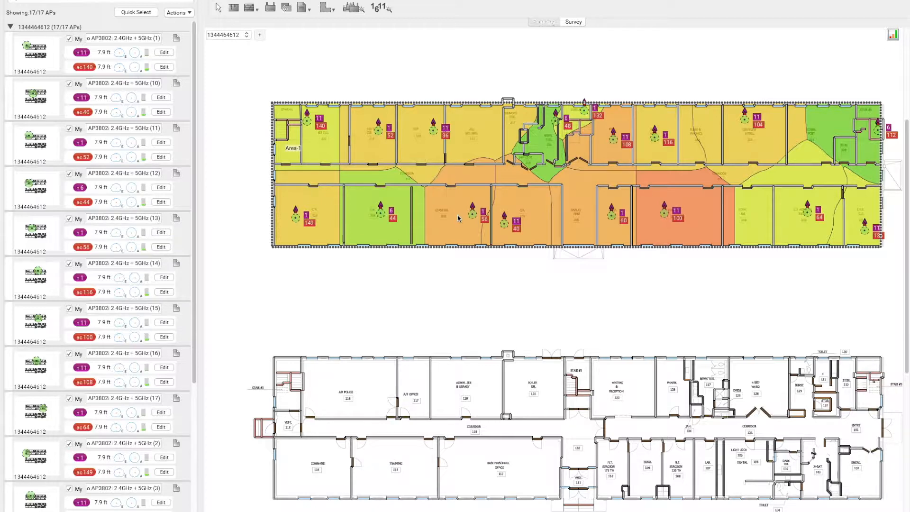
Set Number of SSIDs to 2 on both 2.4 GHz and 5 GHz in Network capacity configuration.
{"action": "left_click", "coordinate": [543, 22]}
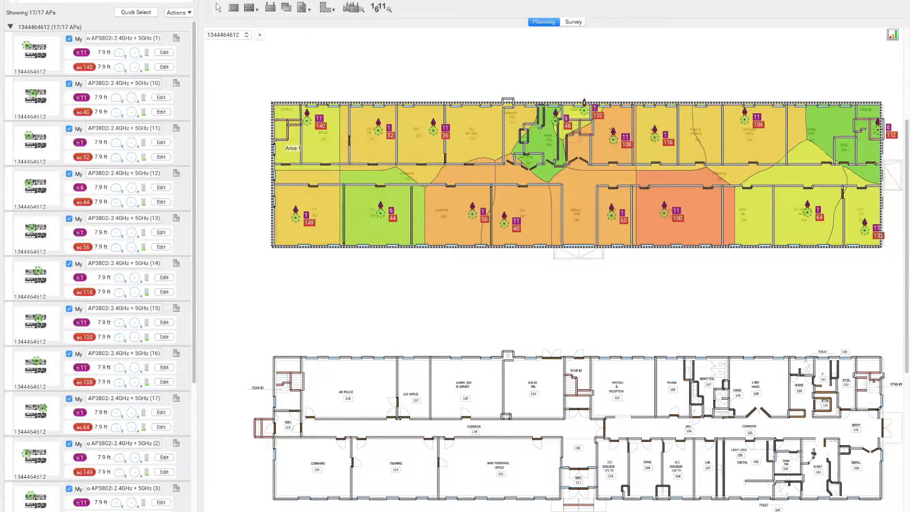
{"action": "left_click", "coordinate": [177, 13]}
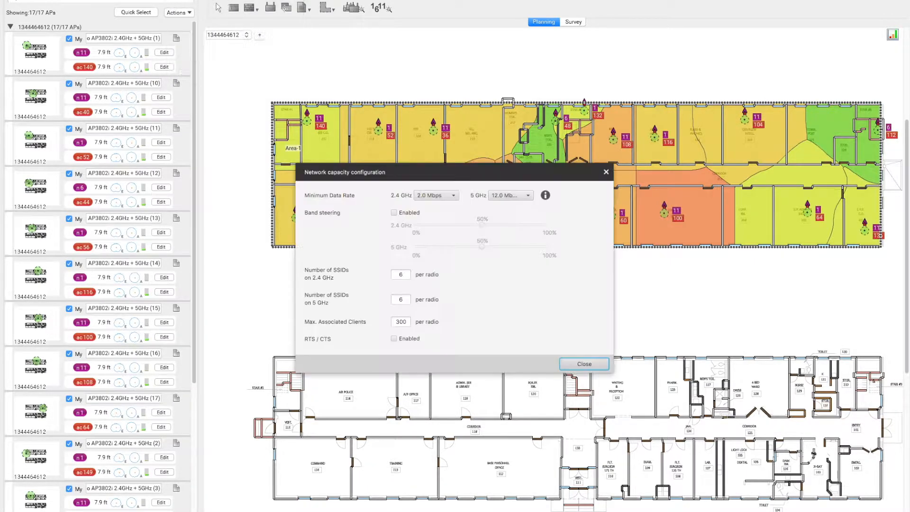
{"action": "triple_click", "coordinate": [400, 274]}
{"action": "type", "text": "2"}
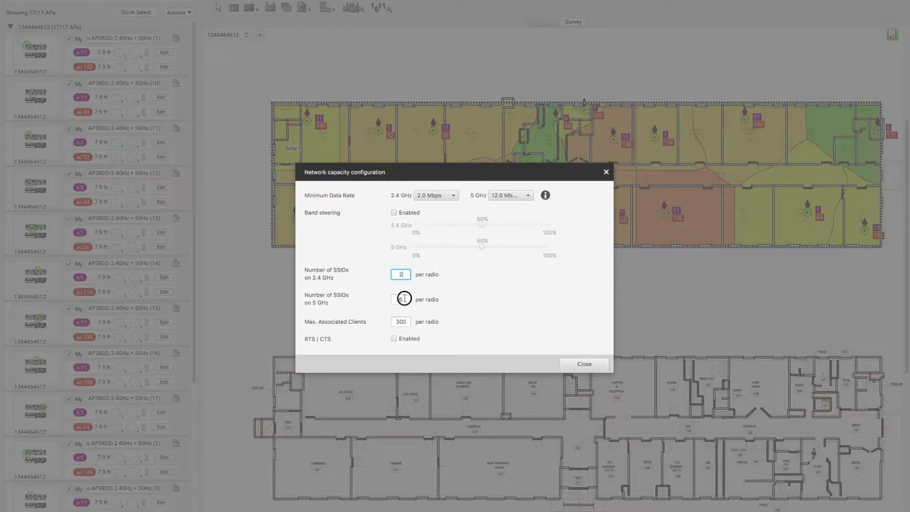
{"action": "left_click", "coordinate": [400, 298]}
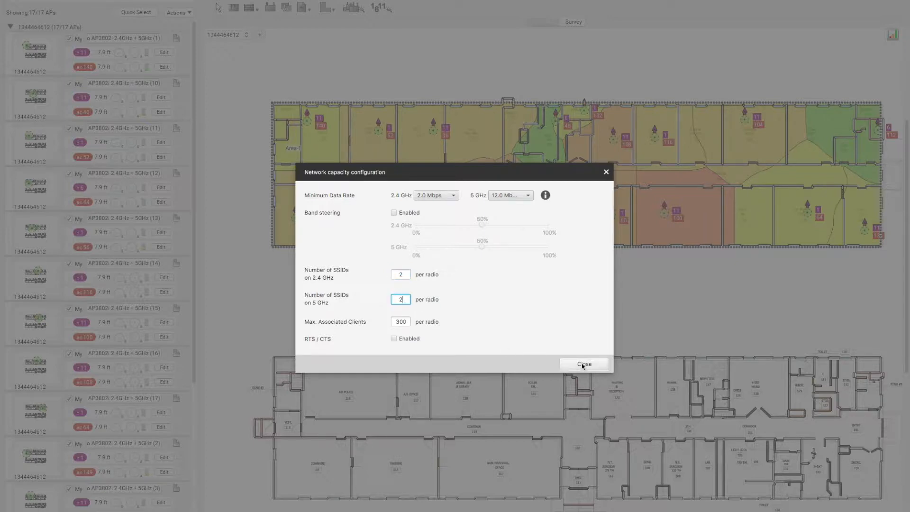
{"action": "left_click", "coordinate": [583, 365]}
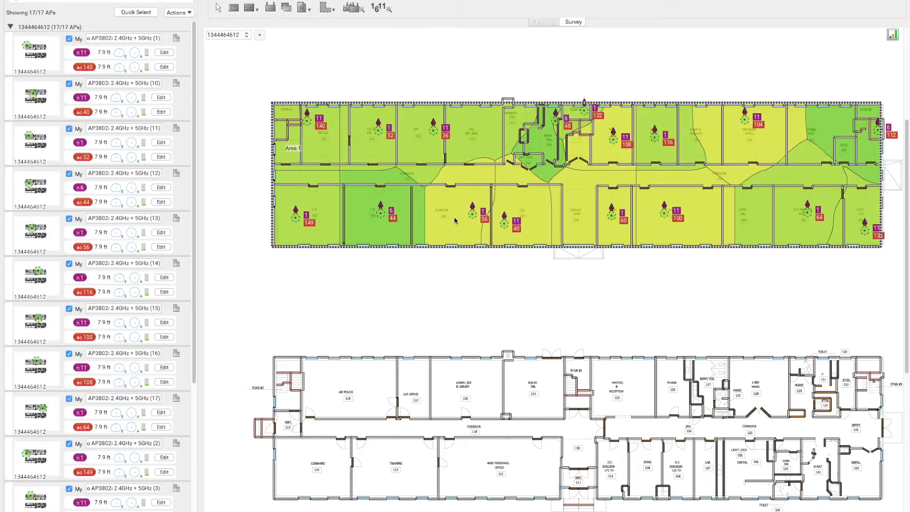
{"action": "left_click", "coordinate": [544, 22]}
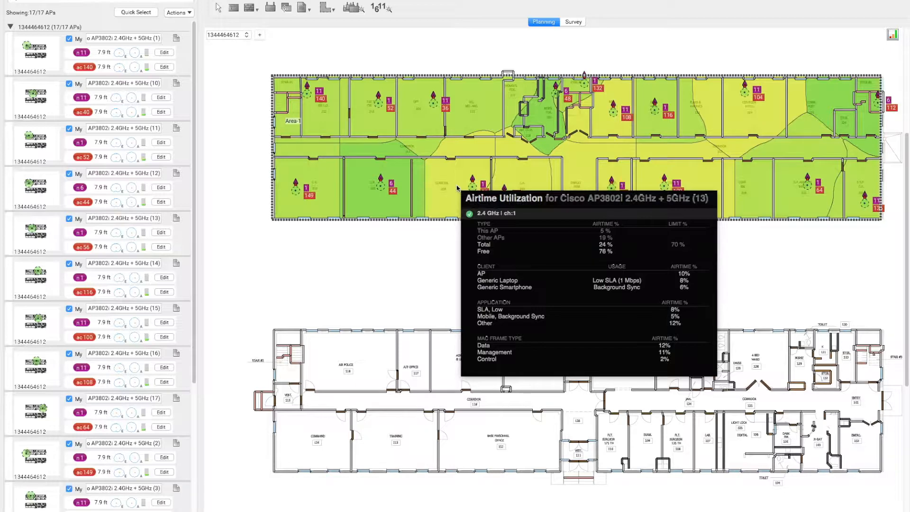
{"action": "mouse_move", "coordinate": [443, 178]}
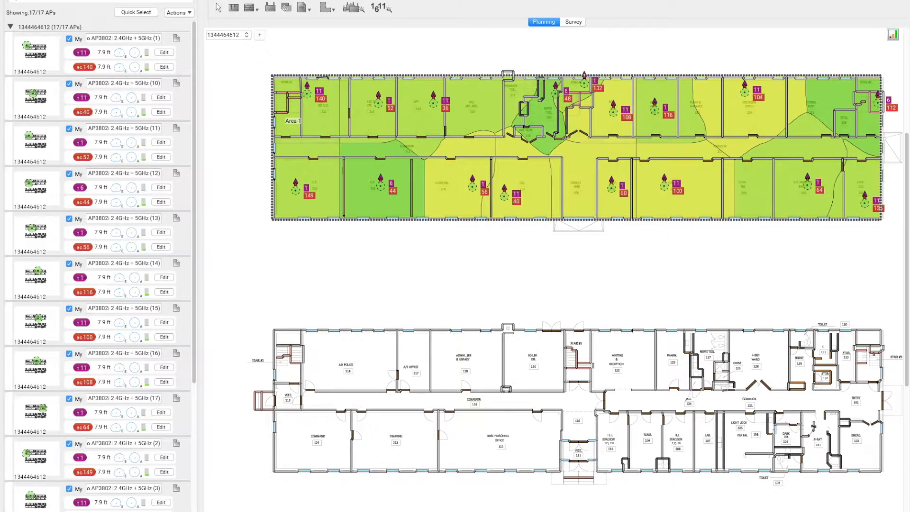
Set the 2.4 GHz Minimum Data Rate to 12.0 Mbps in Network capacity configuration.
{"action": "left_click", "coordinate": [177, 13]}
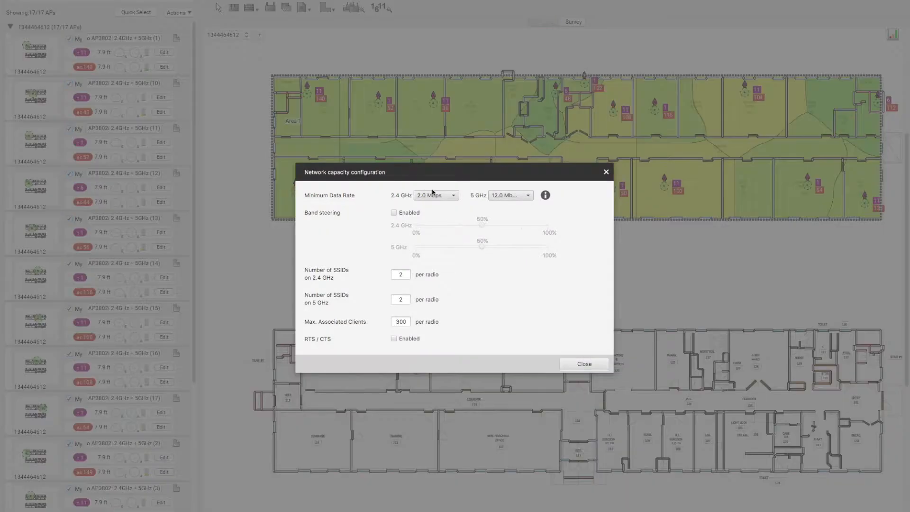
{"action": "left_click", "coordinate": [433, 194]}
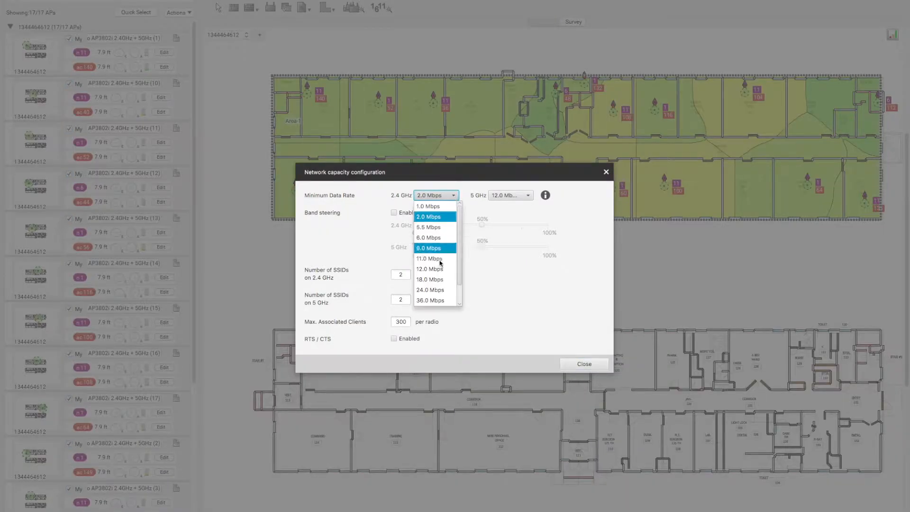
{"action": "mouse_move", "coordinate": [431, 268]}
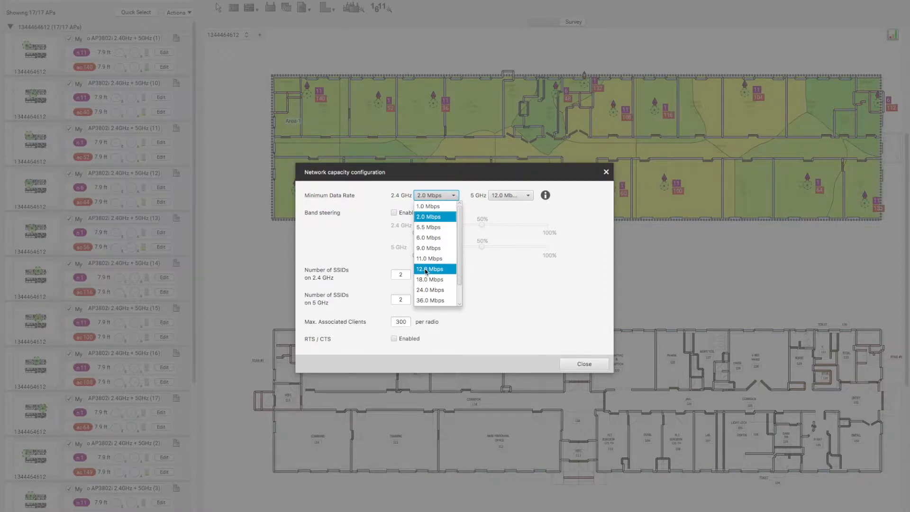
{"action": "left_click", "coordinate": [430, 268]}
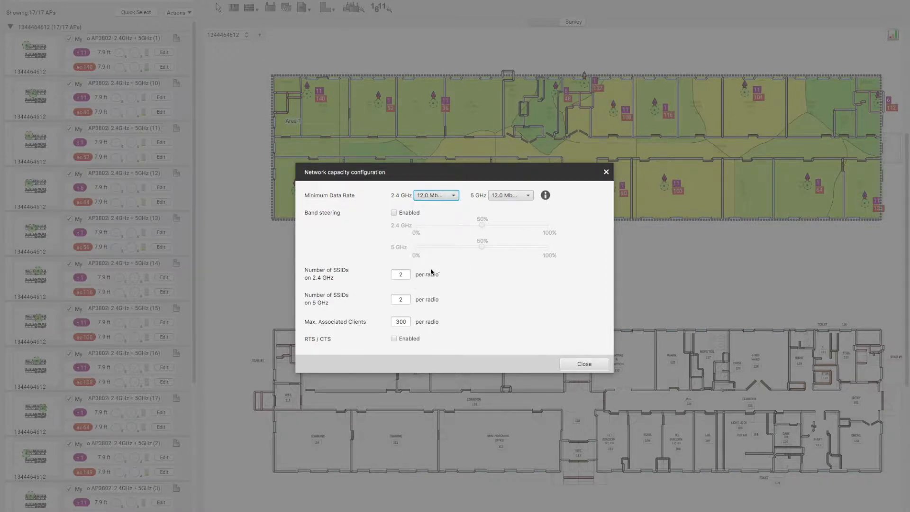
{"action": "left_click", "coordinate": [583, 364]}
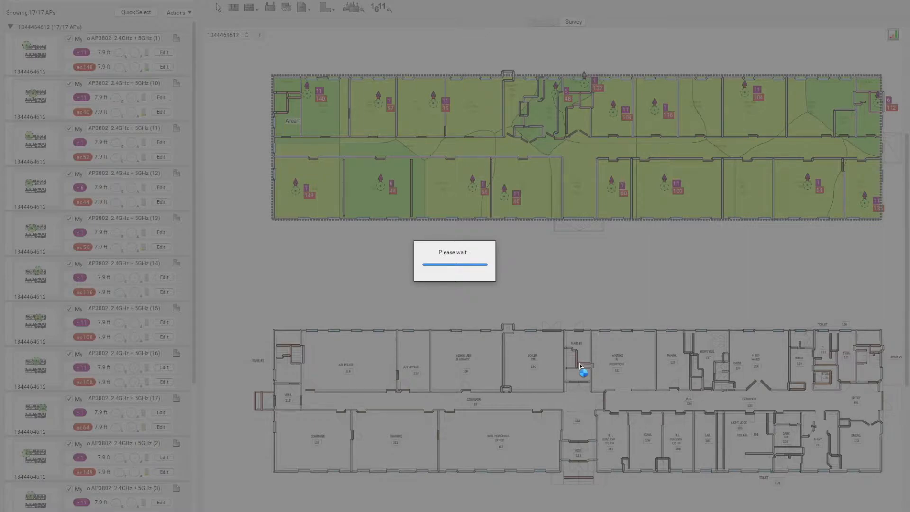
Hover AP 13 to read its 2.4 GHz Airtime Utilization, about 84% free.
{"action": "left_click", "coordinate": [544, 22]}
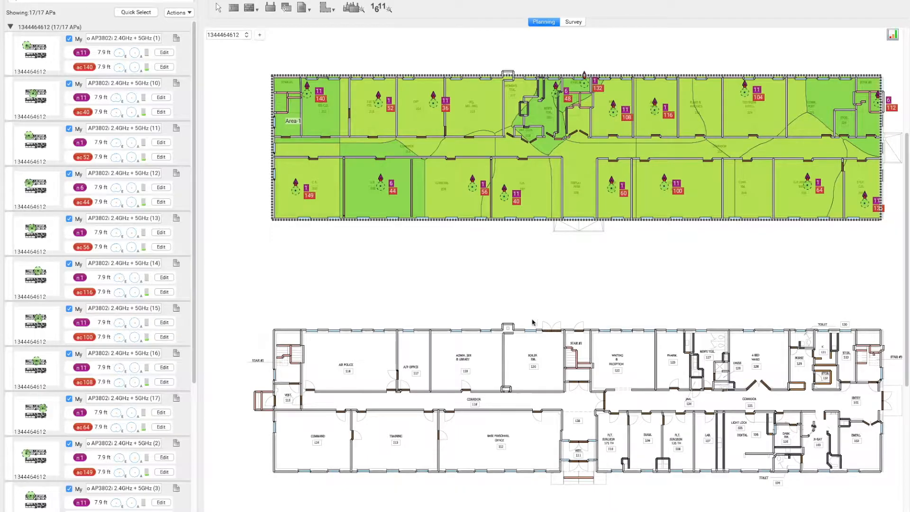
{"action": "mouse_move", "coordinate": [455, 189]}
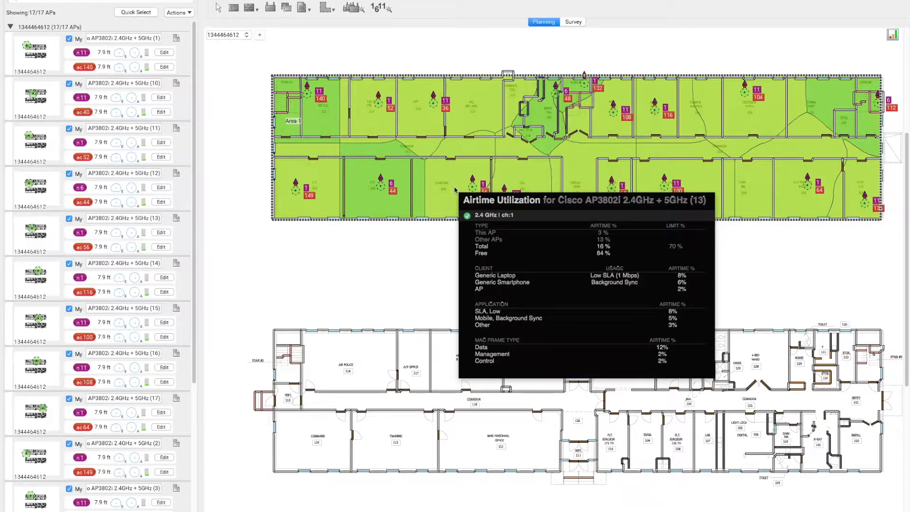
{"action": "mouse_move", "coordinate": [695, 194]}
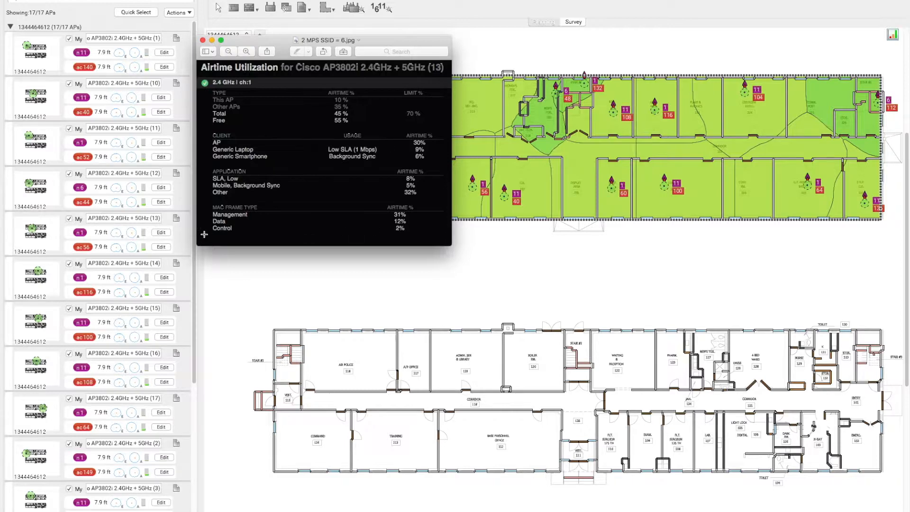
{"action": "mouse_move", "coordinate": [577, 252]}
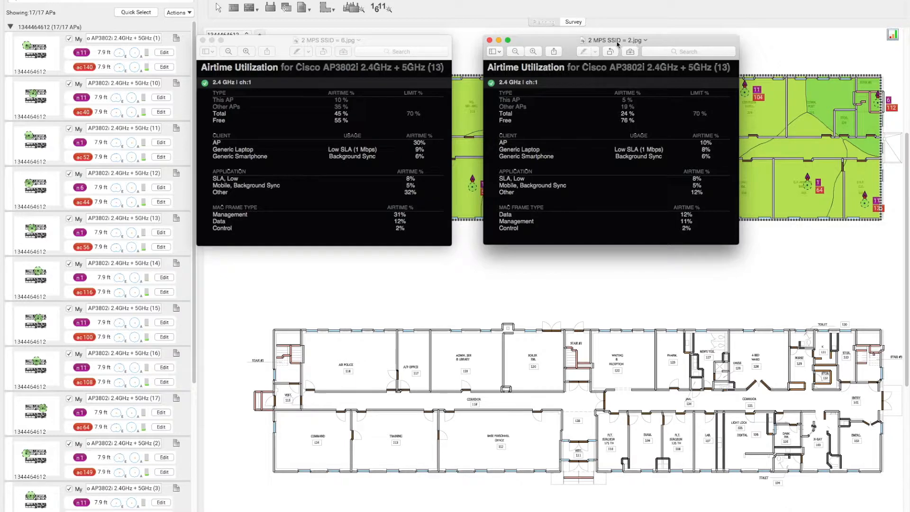
{"action": "mouse_move", "coordinate": [521, 227]}
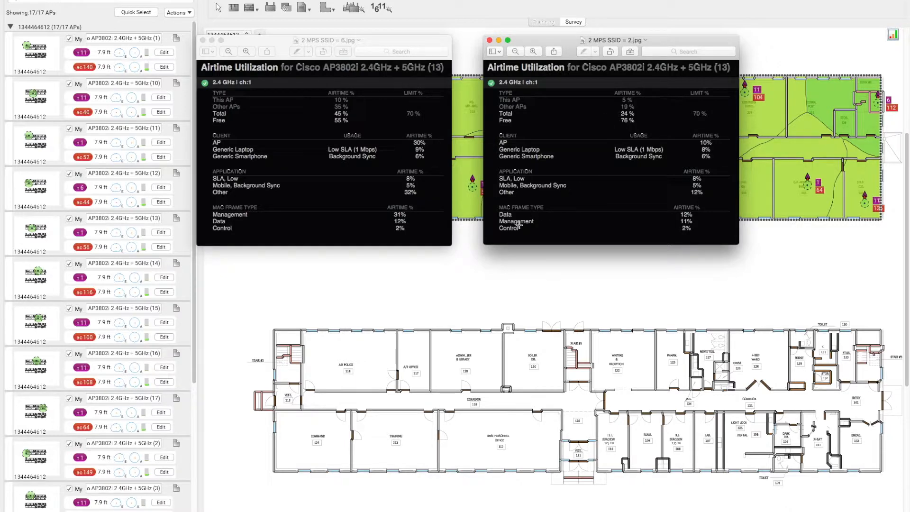
{"action": "mouse_move", "coordinate": [380, 225]}
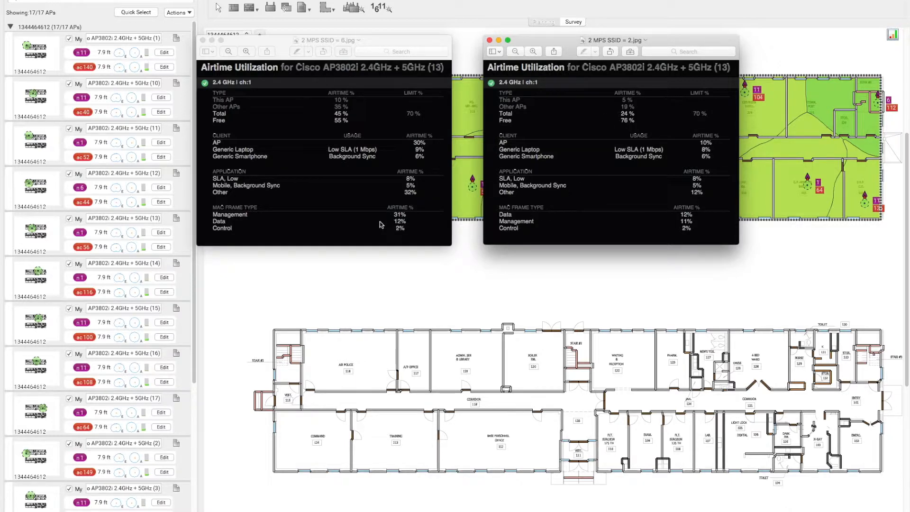
{"action": "mouse_move", "coordinate": [686, 229]}
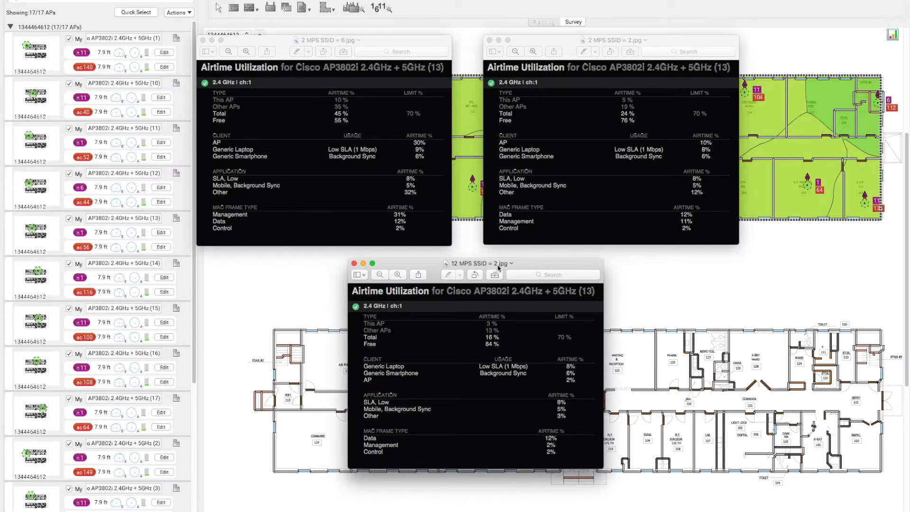
{"action": "mouse_move", "coordinate": [426, 444]}
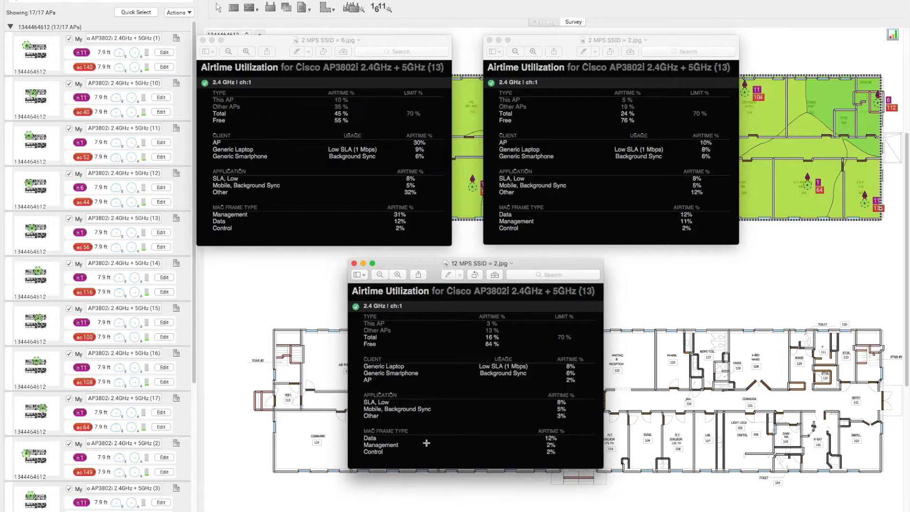
{"action": "mouse_move", "coordinate": [544, 447]}
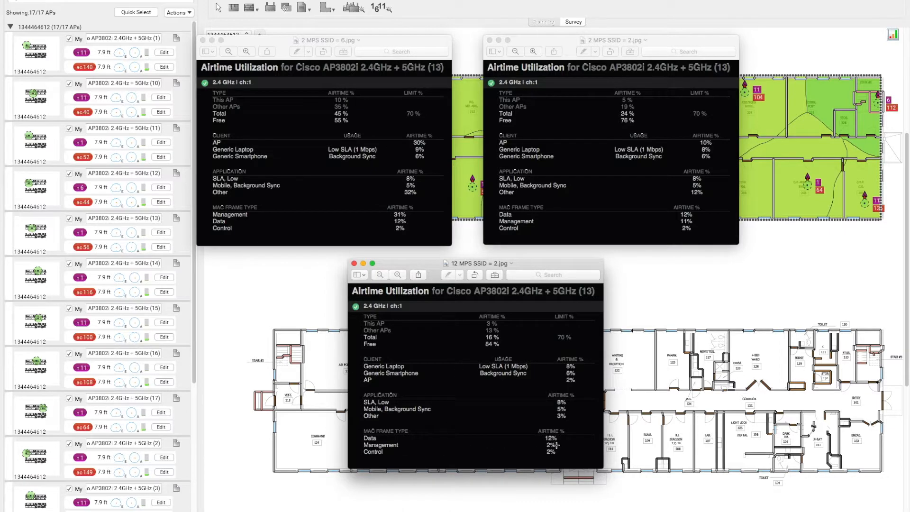
{"action": "mouse_move", "coordinate": [380, 452]}
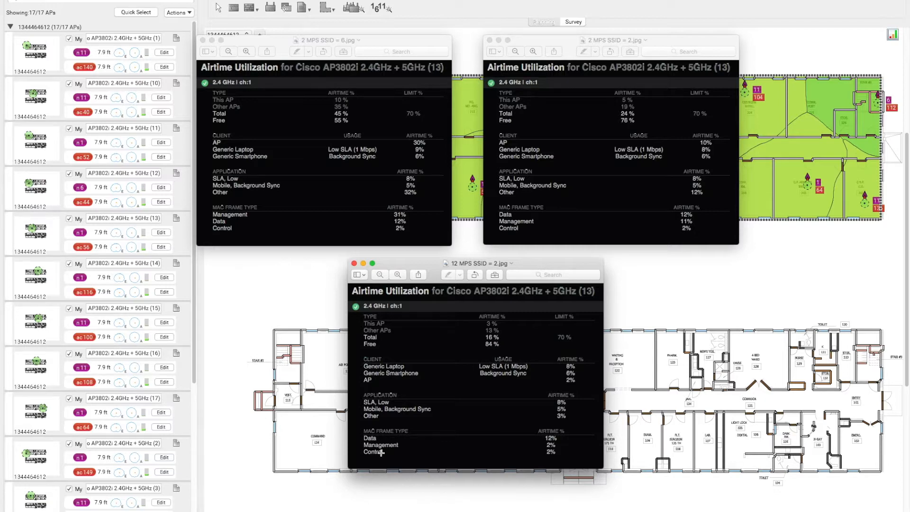
{"action": "mouse_move", "coordinate": [400, 338]}
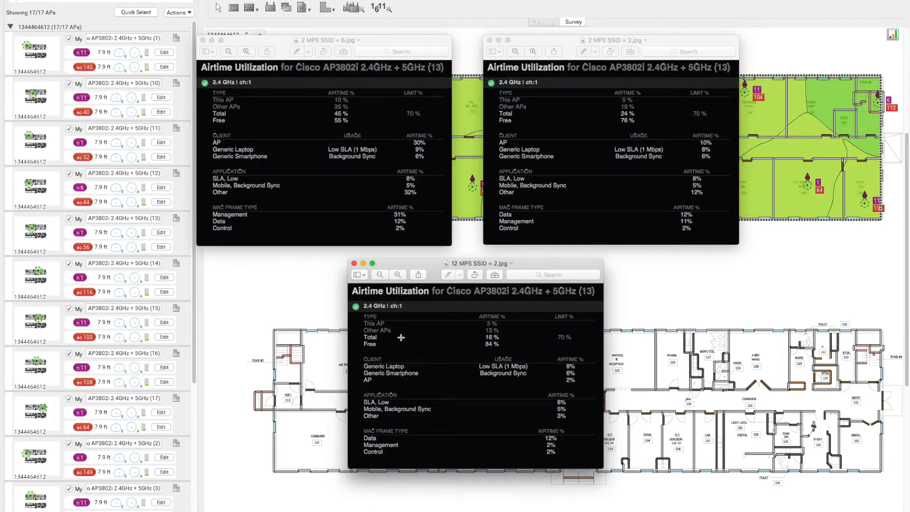
{"action": "mouse_move", "coordinate": [501, 343]}
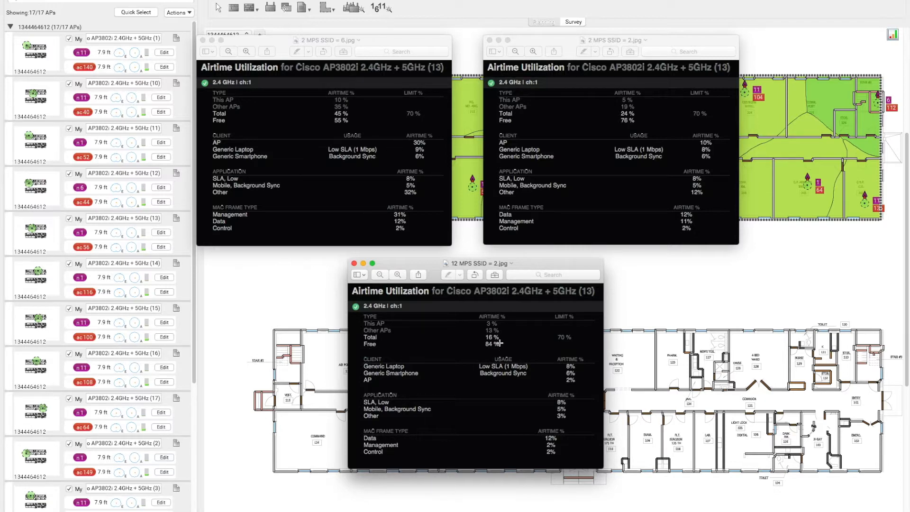
{"action": "mouse_move", "coordinate": [485, 345]}
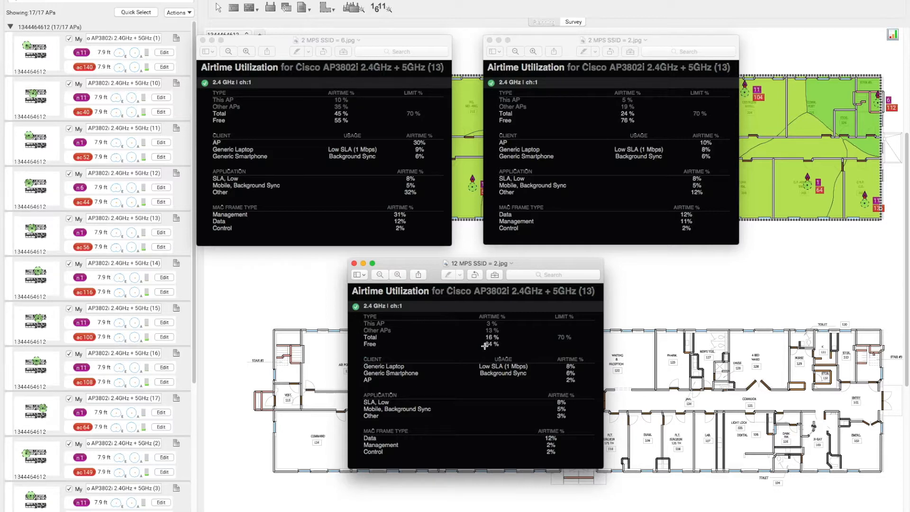
{"action": "mouse_move", "coordinate": [625, 125]}
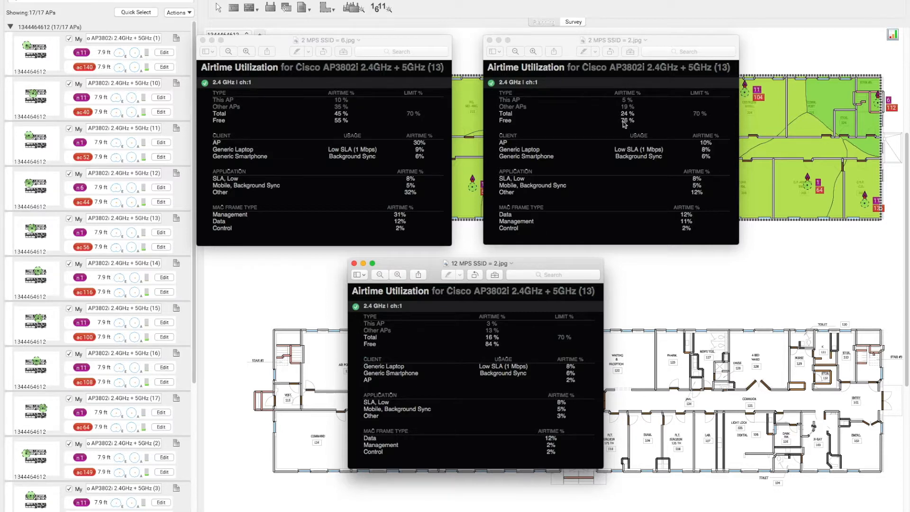